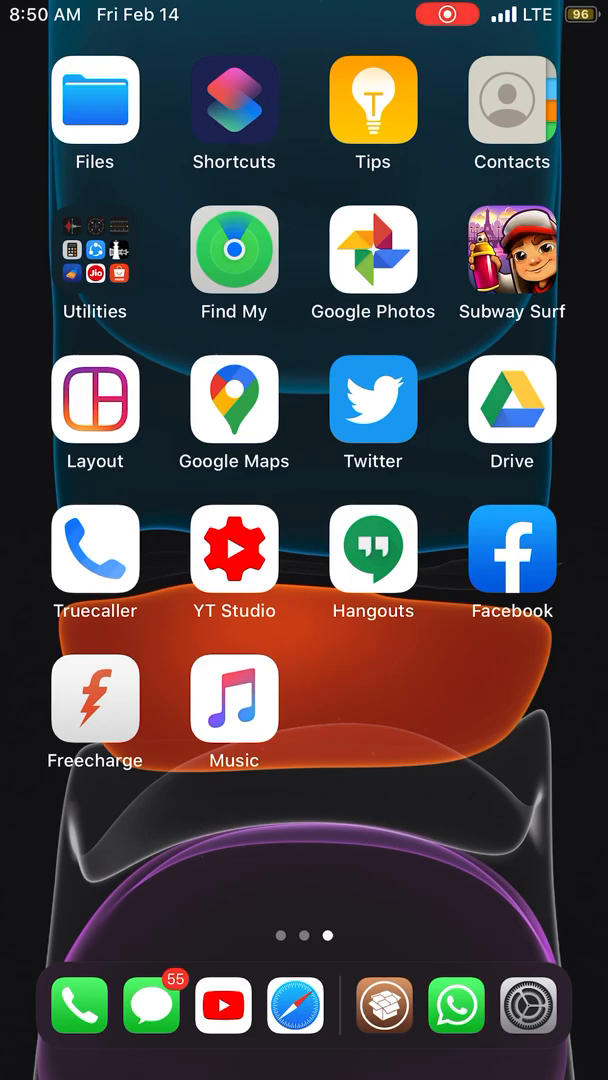
Step: Launch Freecharge, hit its jailbreak-detected warning, and exit the app
left_click(96, 698)
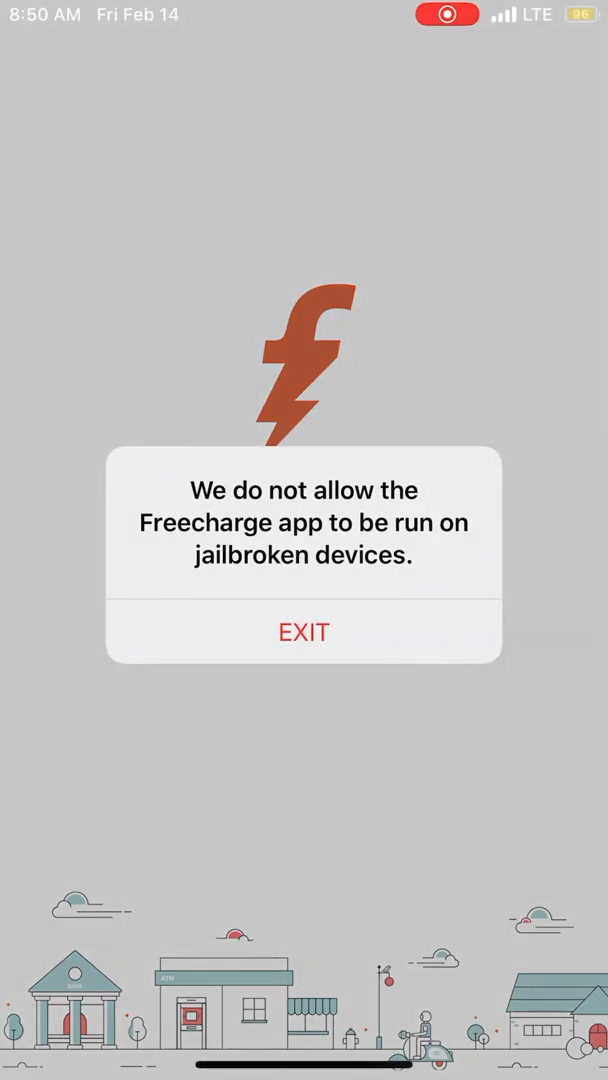
left_click(302, 632)
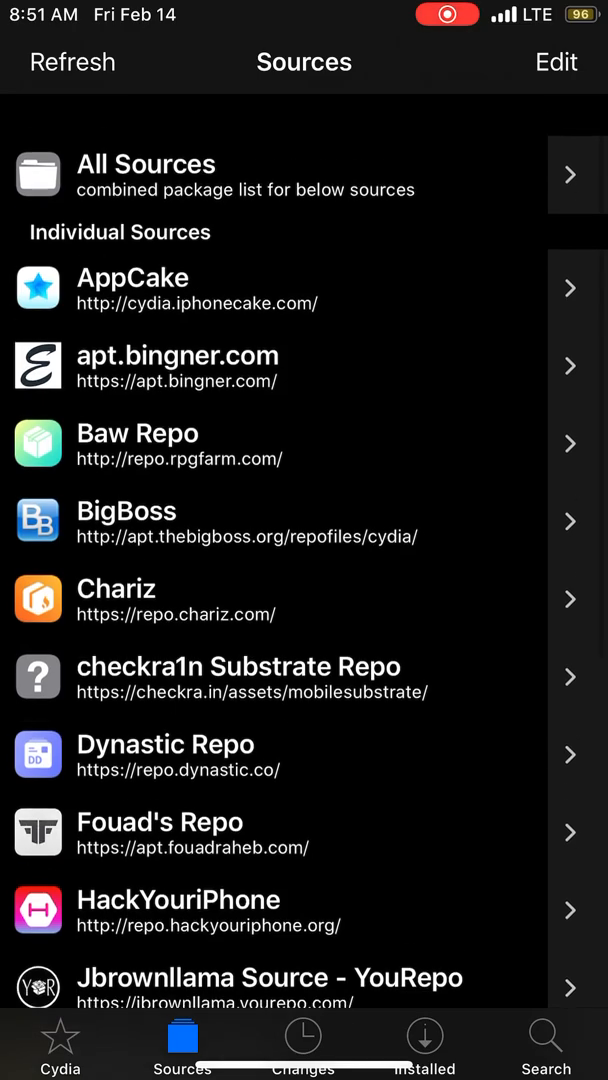
Step: Put the Sources list into edit mode, then relaunch Cydia from the Home Screen
left_click(556, 62)
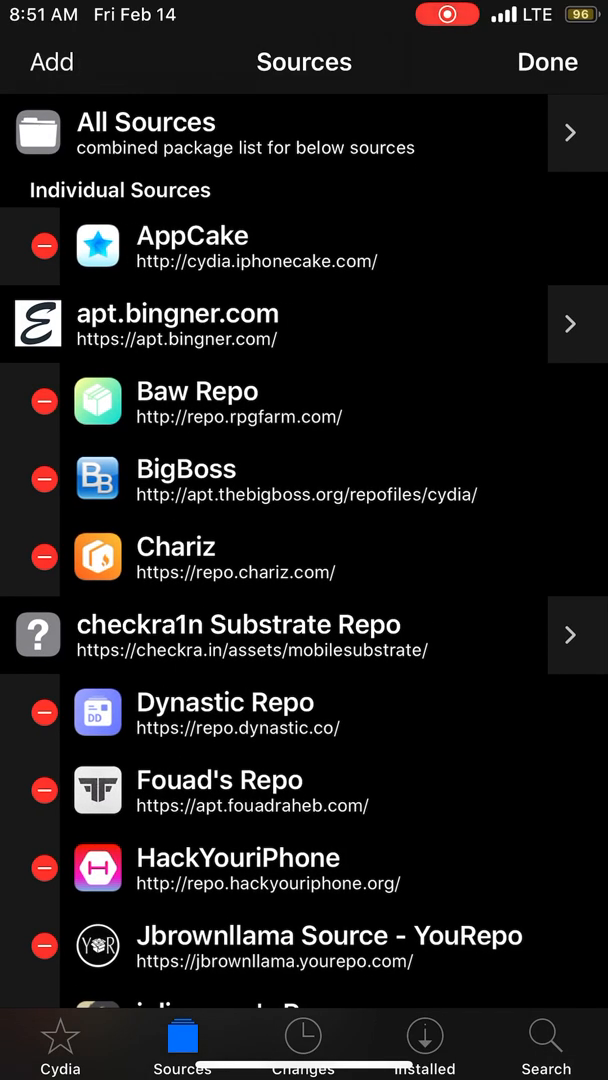
left_click(52, 60)
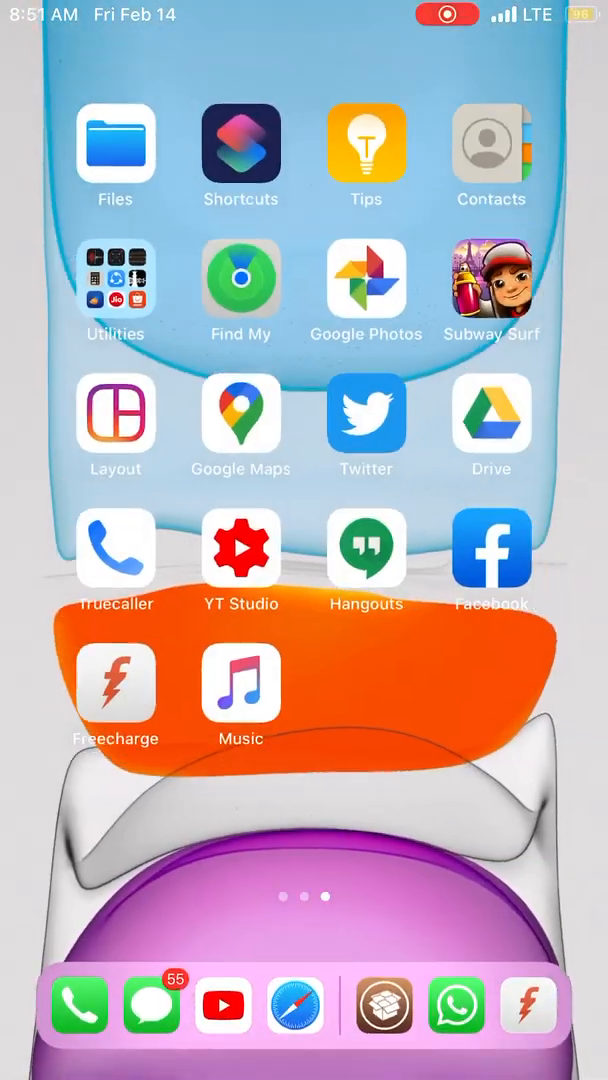
left_click(384, 1034)
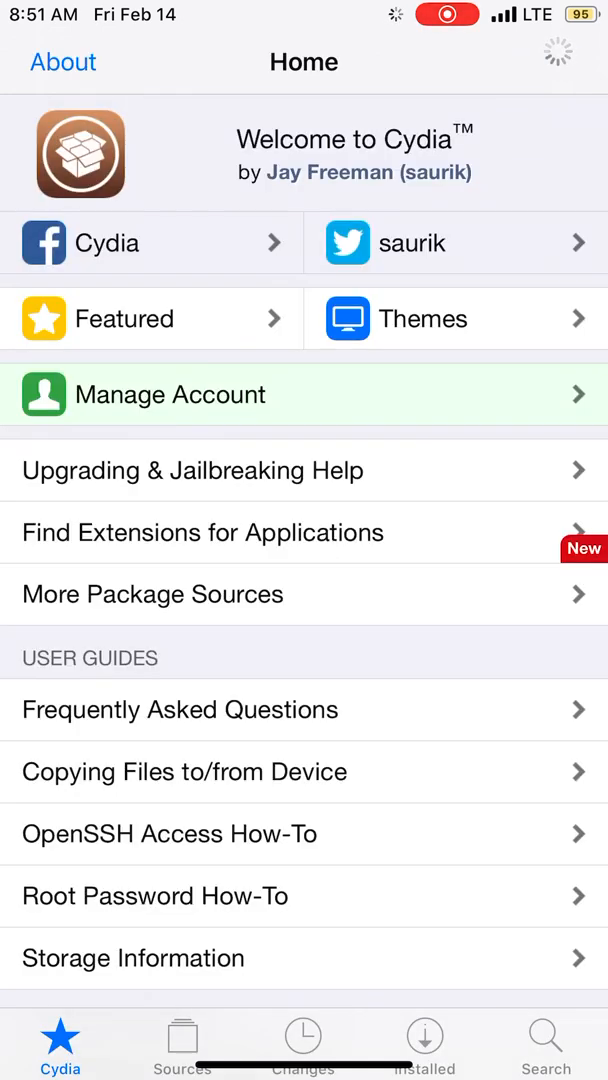
left_click(182, 1040)
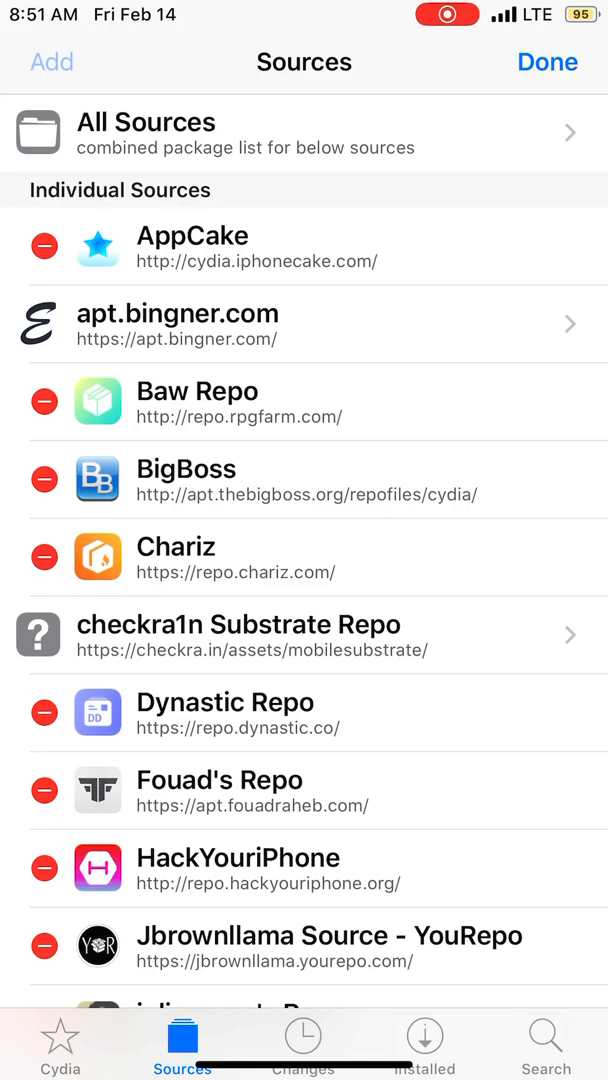
left_click(52, 62)
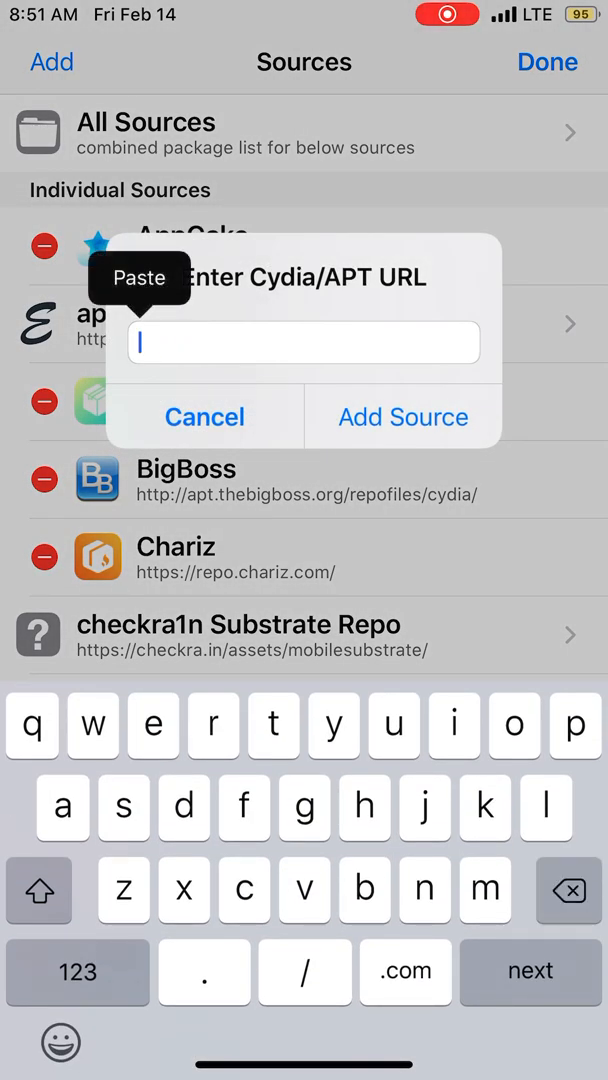
left_click(140, 276)
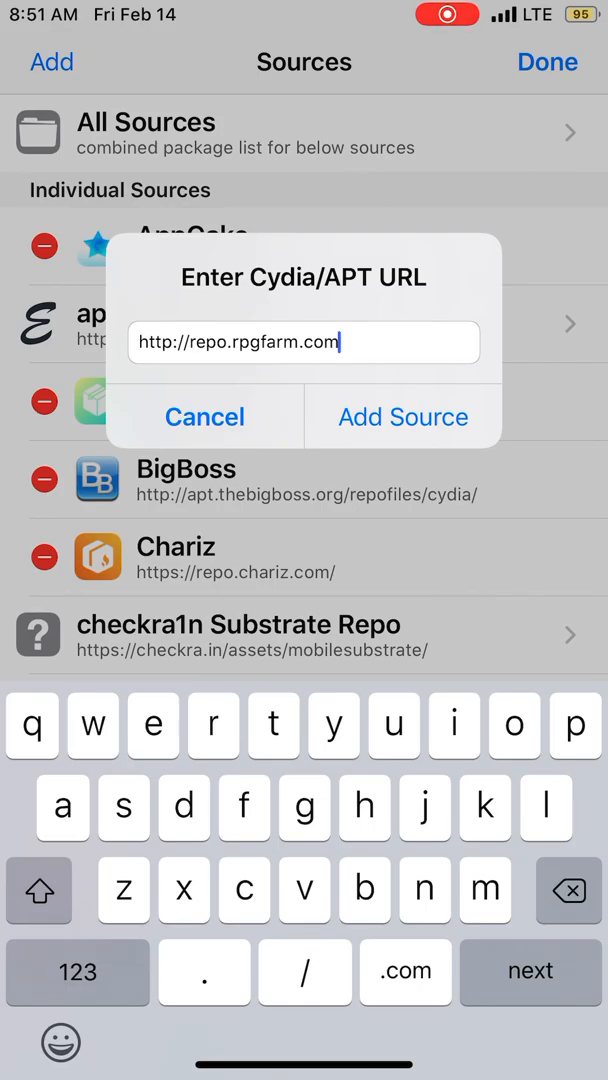
left_click(404, 416)
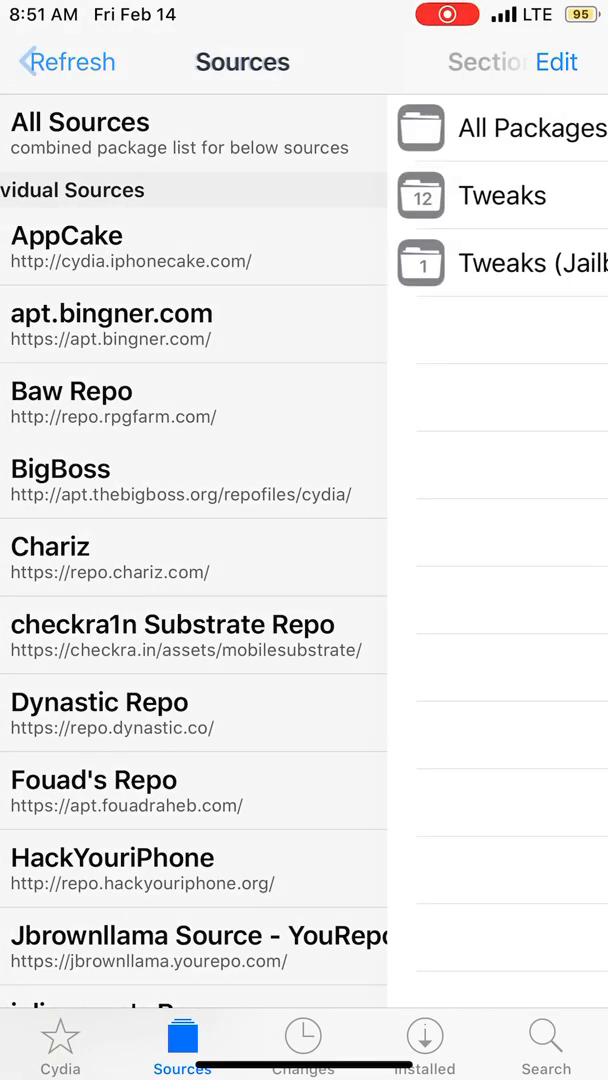
Step: View A-Bypass 1.0.4 in Baw Repo's Tweaks with its Modify choices, then return home
left_click(490, 132)
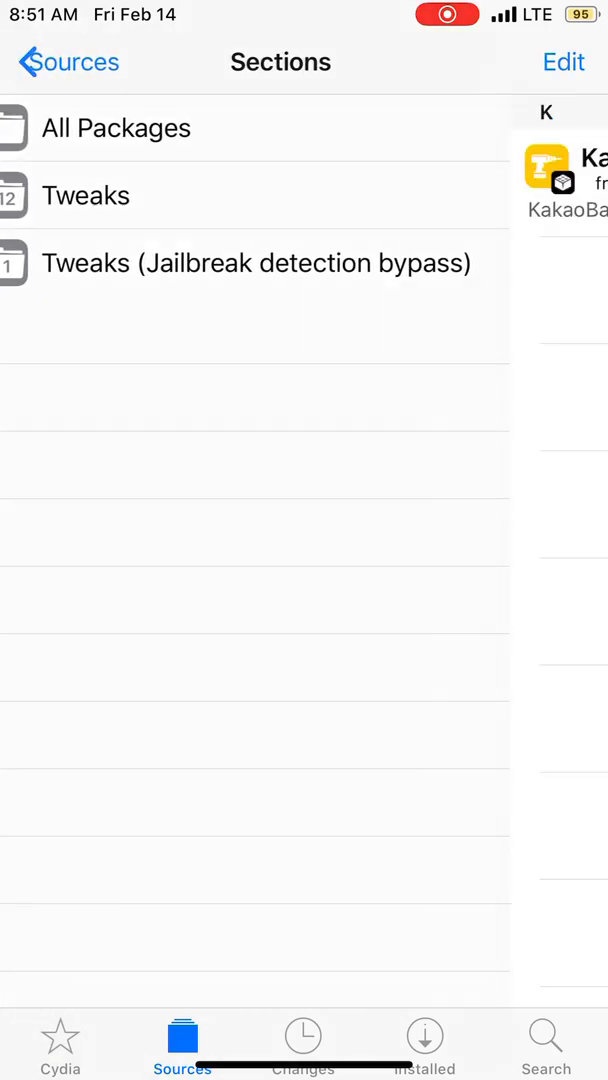
left_click(86, 196)
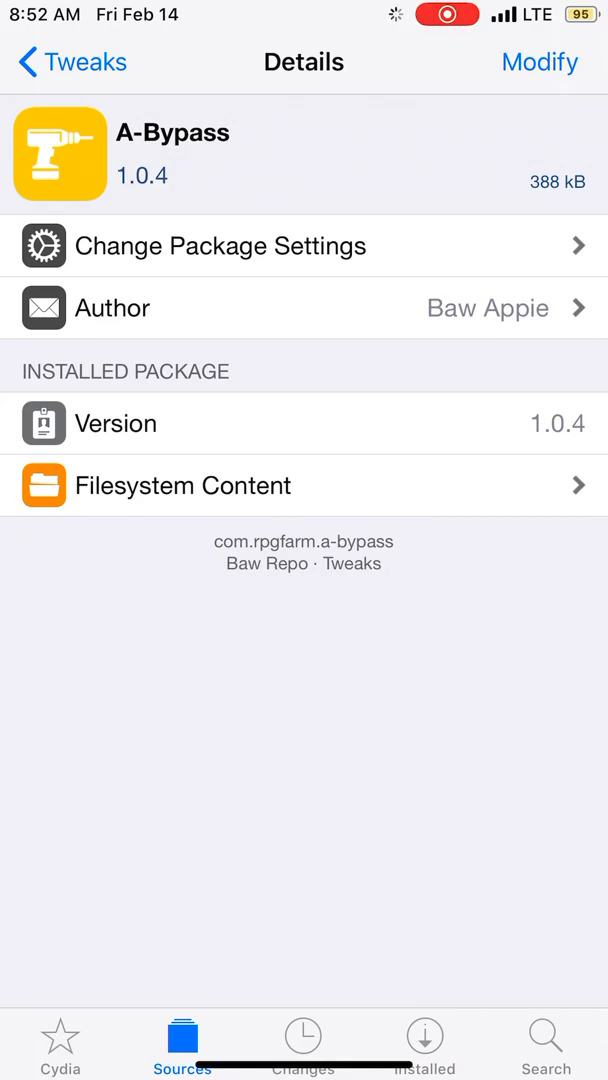
left_click(540, 62)
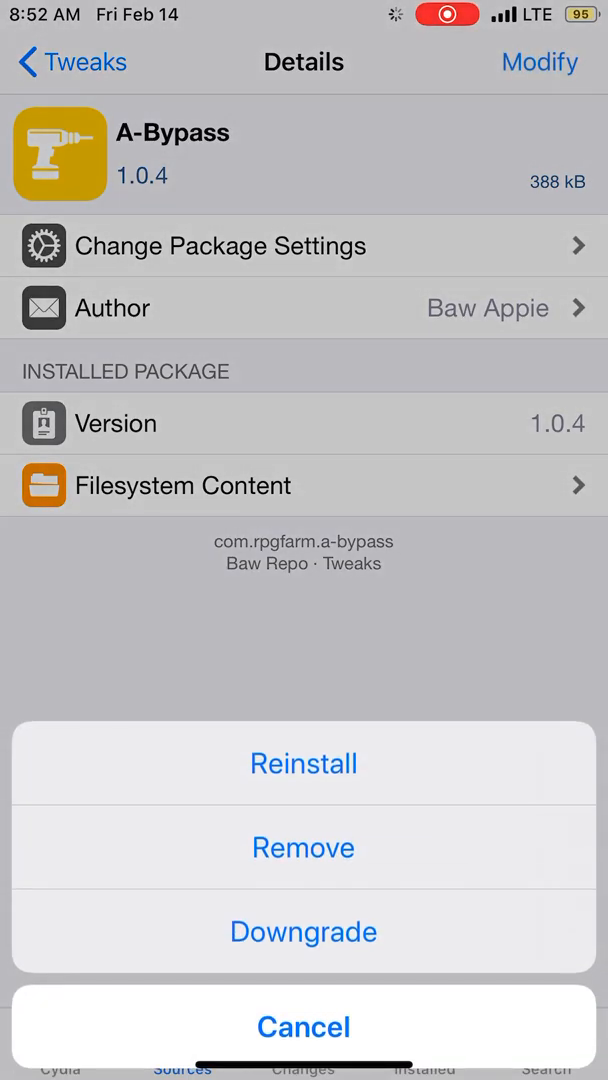
left_click(304, 1026)
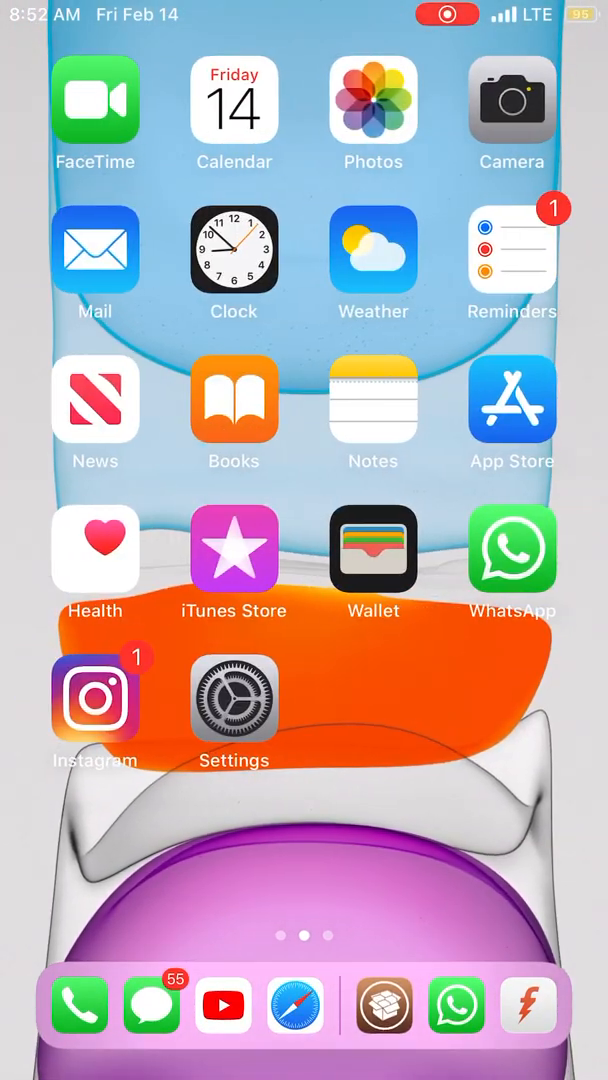
Step: In Settings, reach the A-Bypass page and scroll its Installed Applications switches
left_click(234, 696)
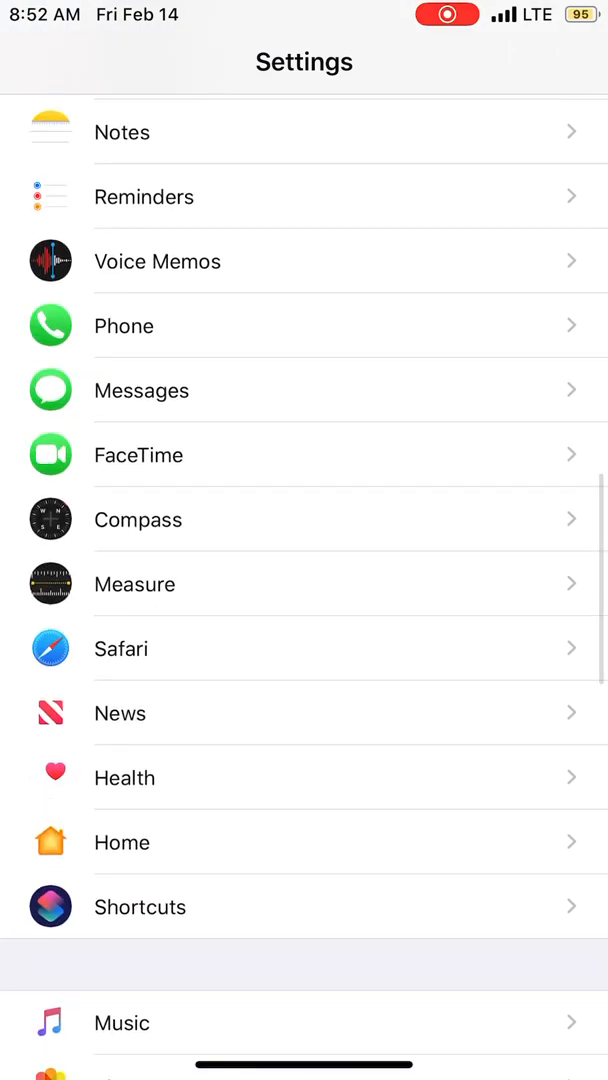
scroll("down", 3)
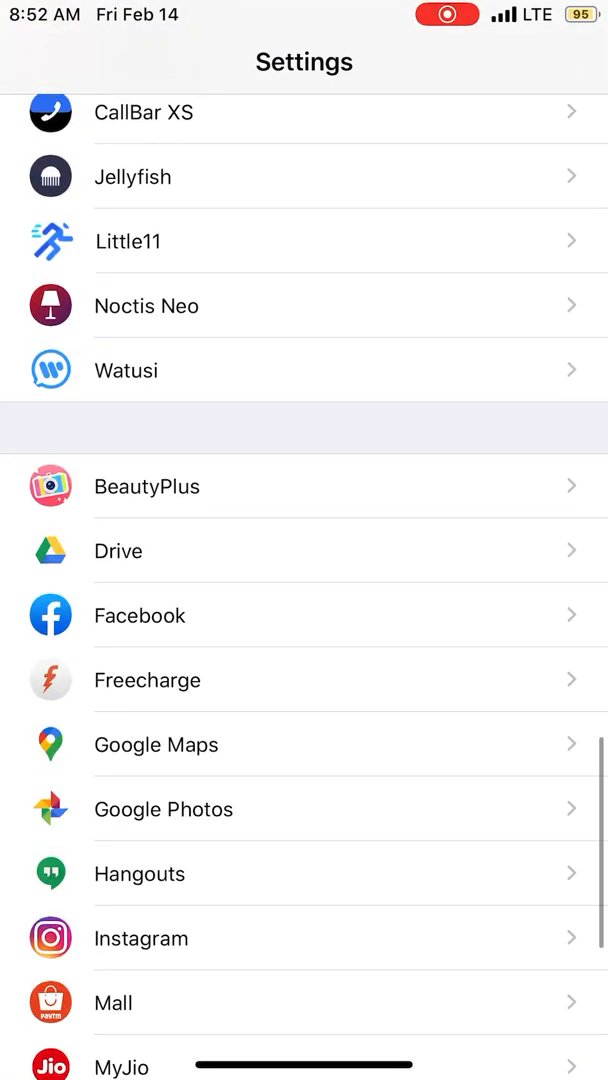
scroll("up", 3)
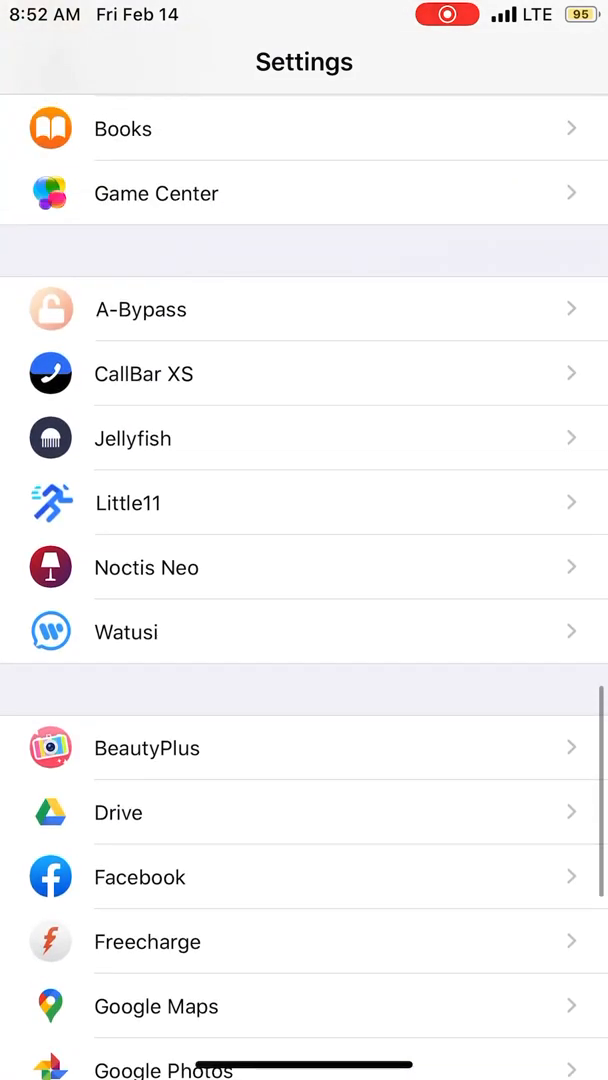
left_click(140, 308)
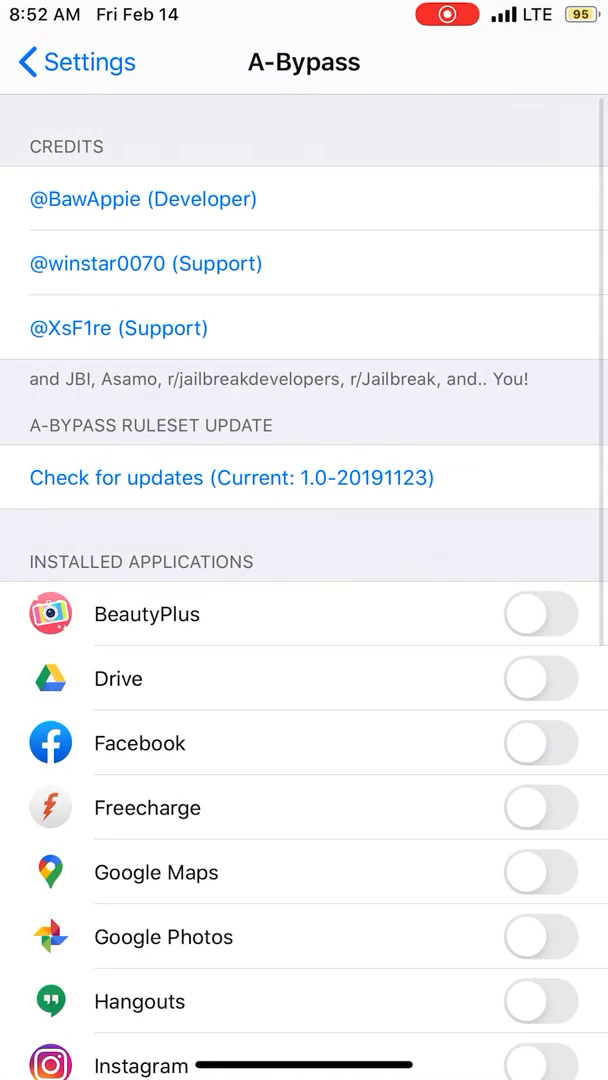
scroll("down", 3)
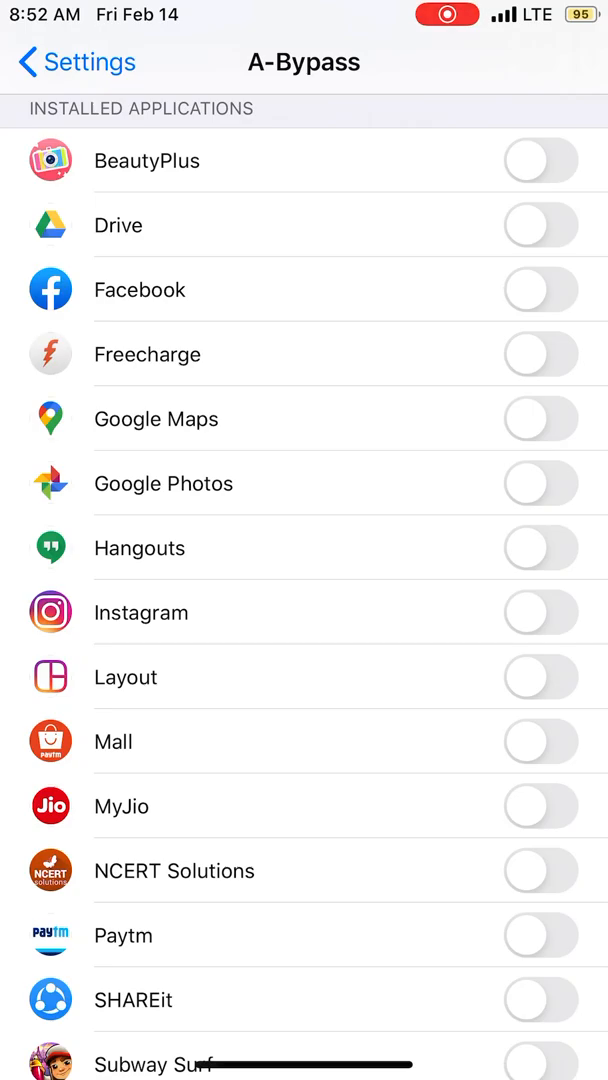
scroll("down", 3)
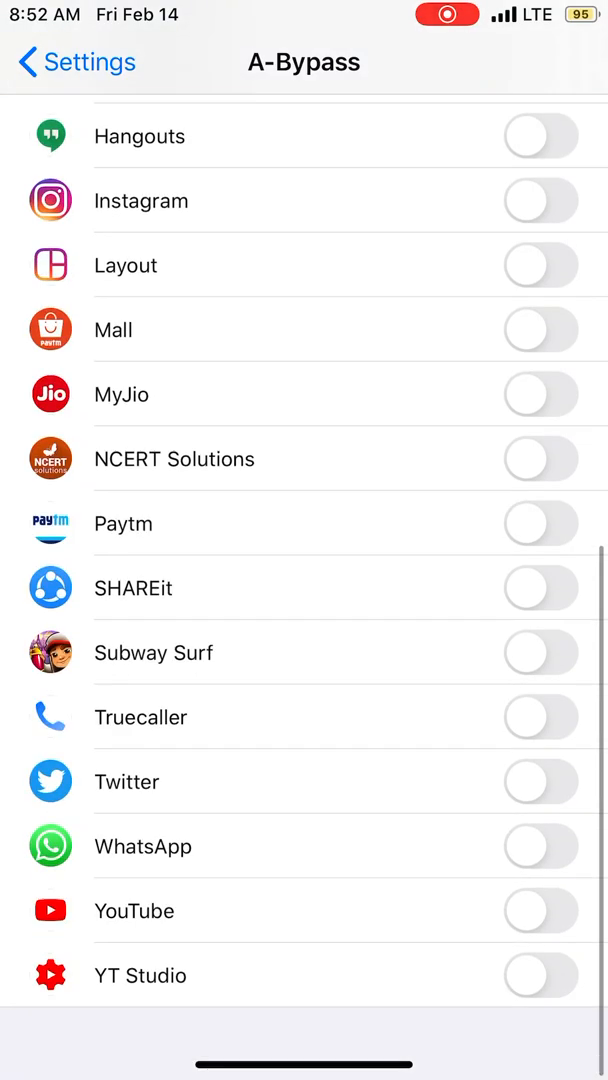
scroll("down", 3)
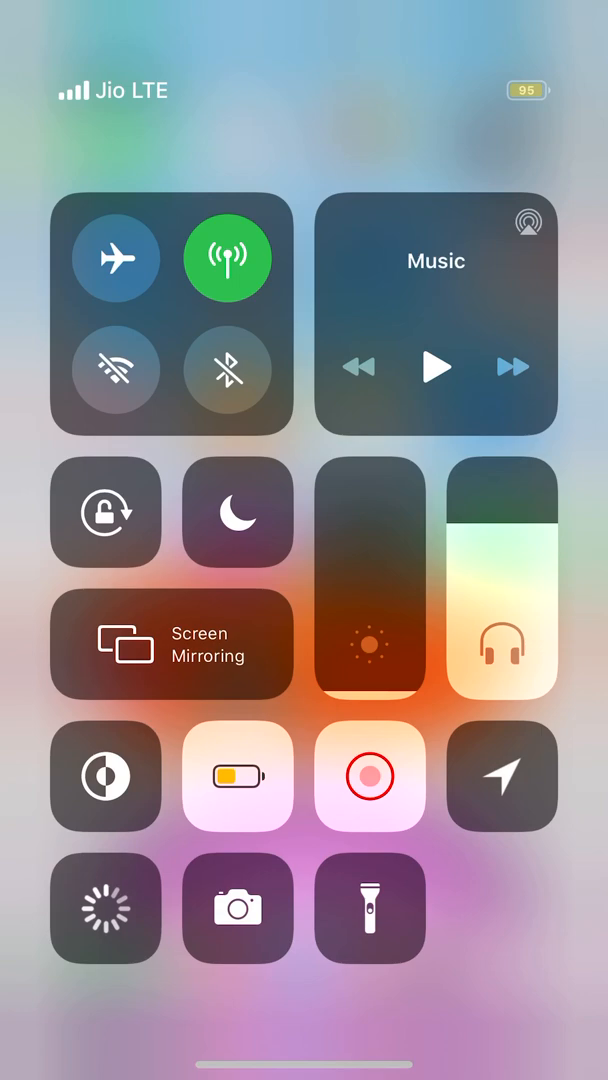
Step: Dismiss Control Center and relaunch Freecharge from the second Home Screen page
left_click(370, 776)
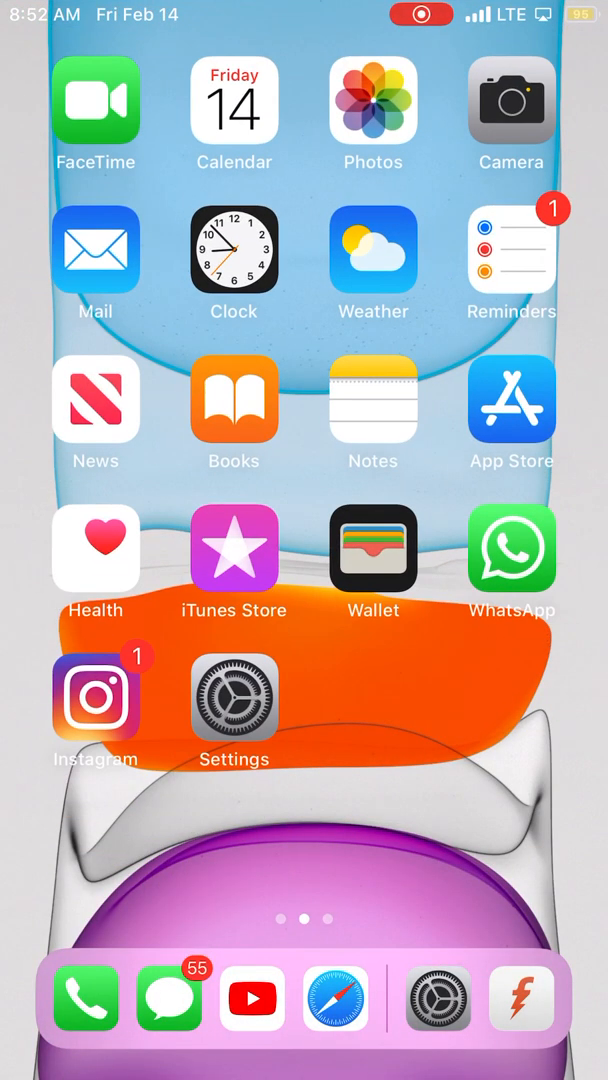
scroll("left", 3)
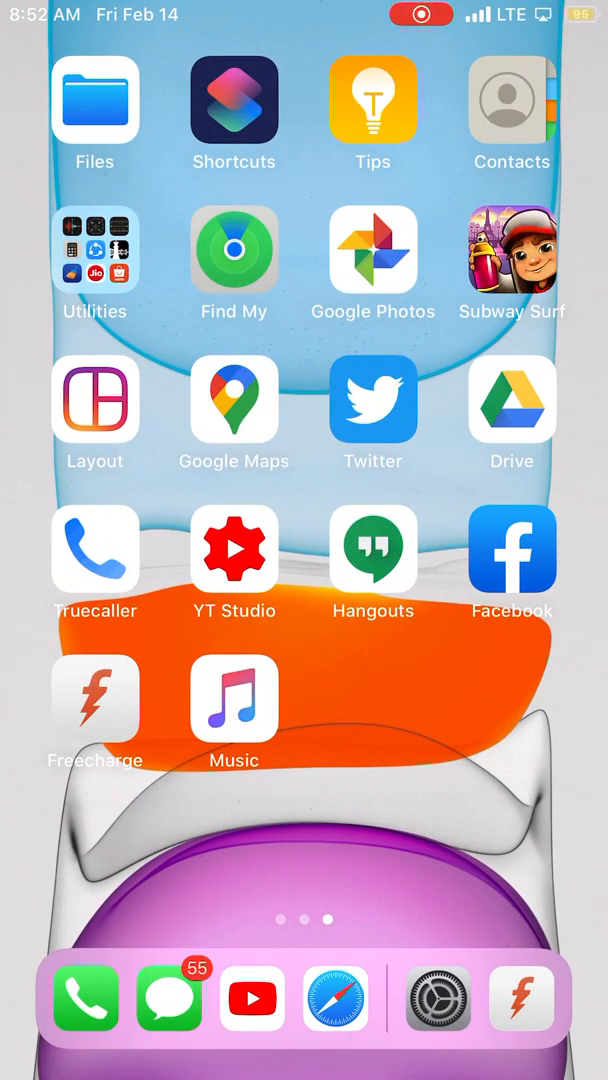
left_click(96, 700)
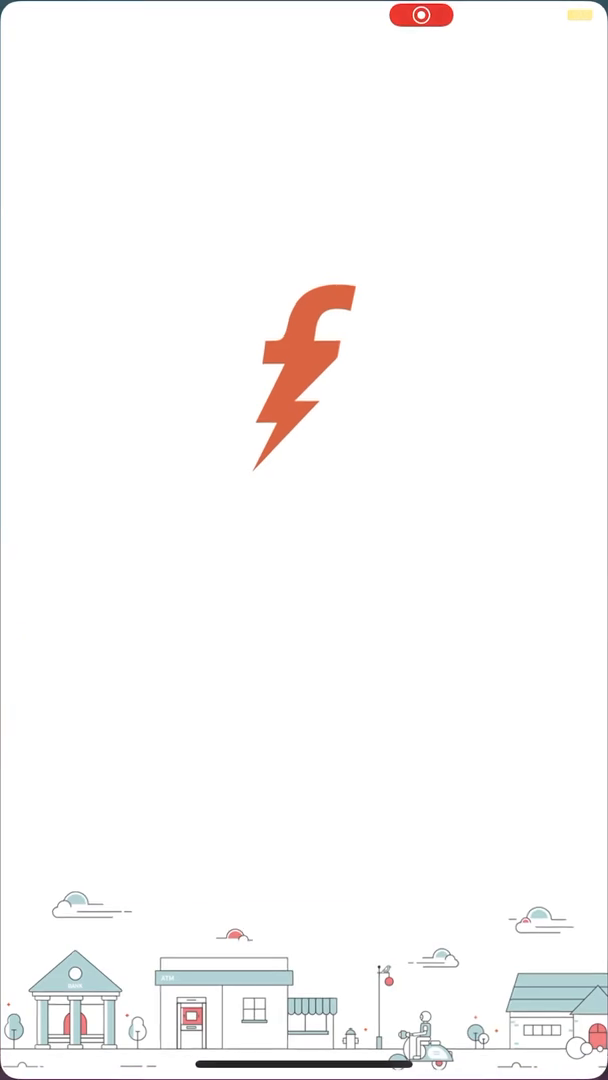